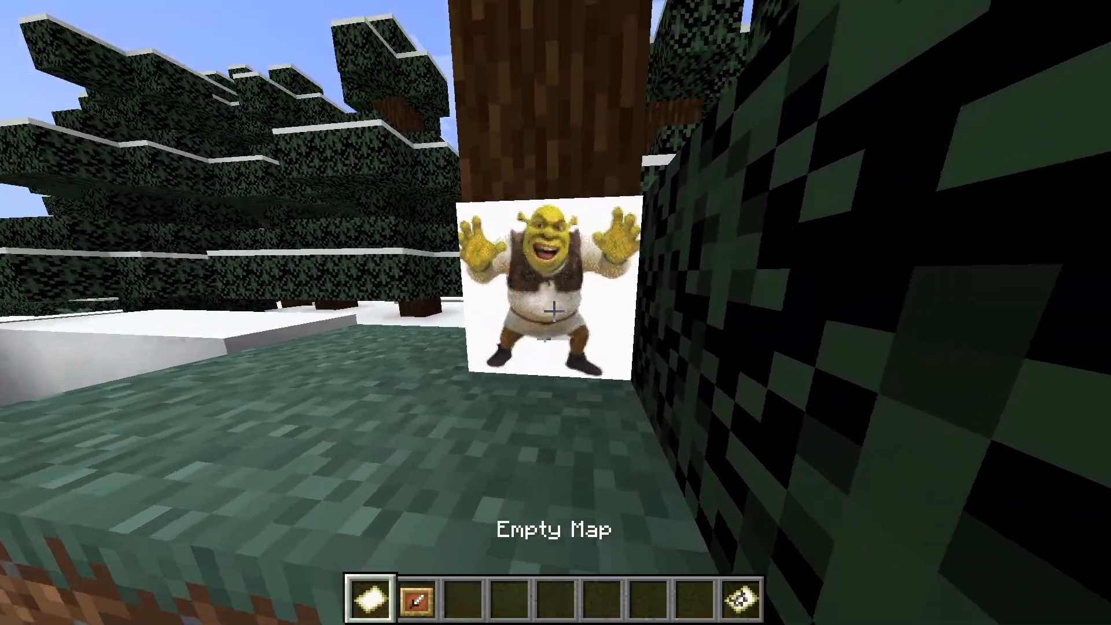
pyautogui.moveTo(556, 305)
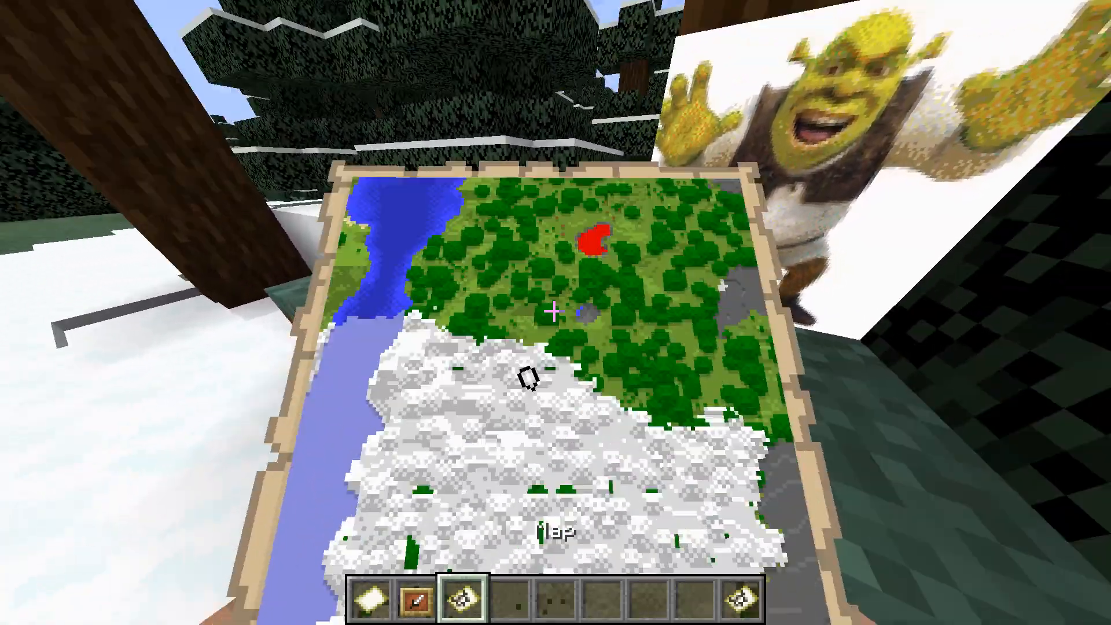
# Check the empty map in the creative inventory, then pause the game
pyautogui.press('e')
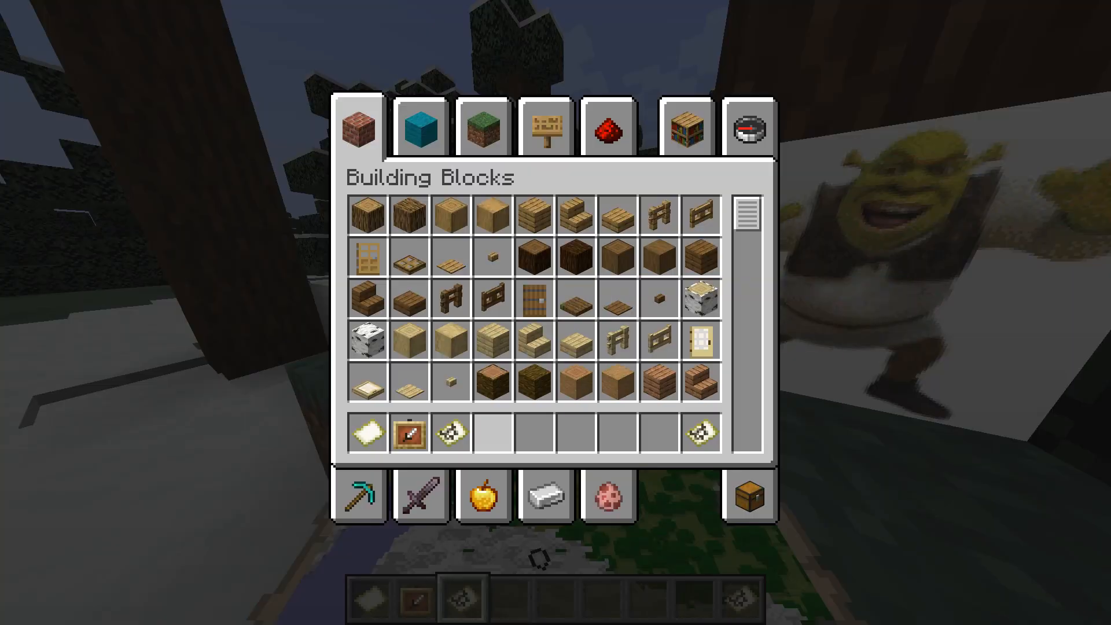
pyautogui.moveTo(452, 431)
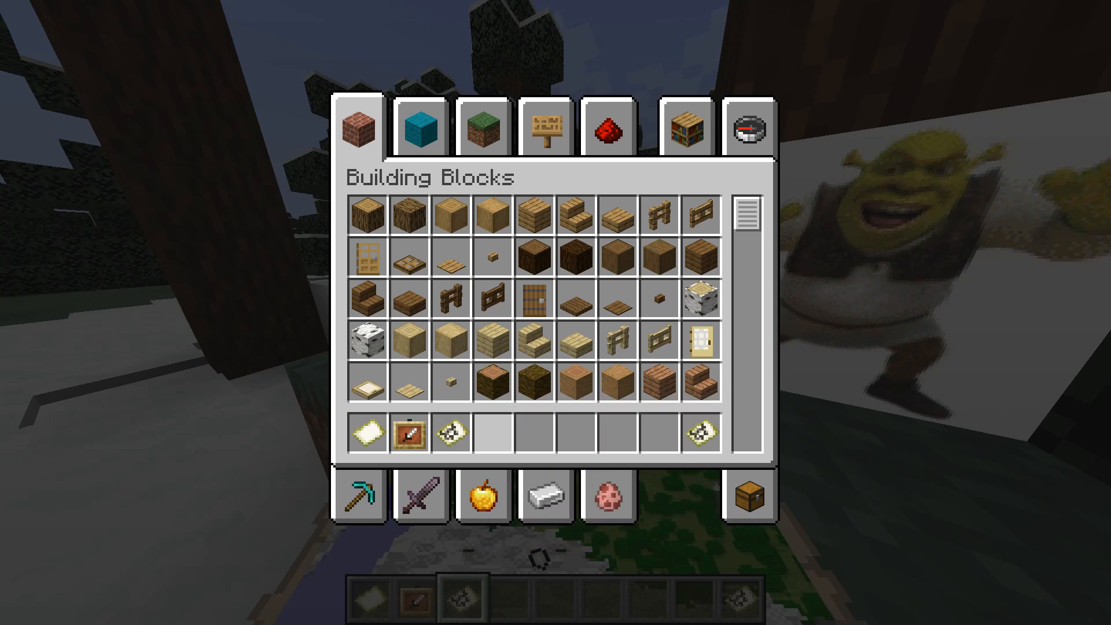
pyautogui.press('Escape')
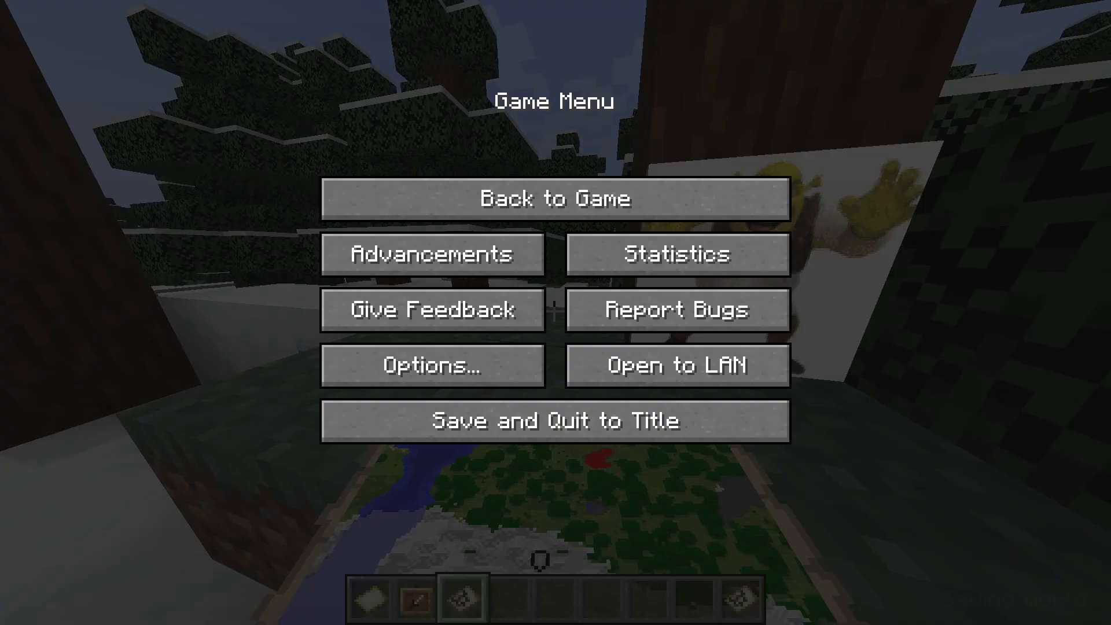
pyautogui.moveTo(555, 420)
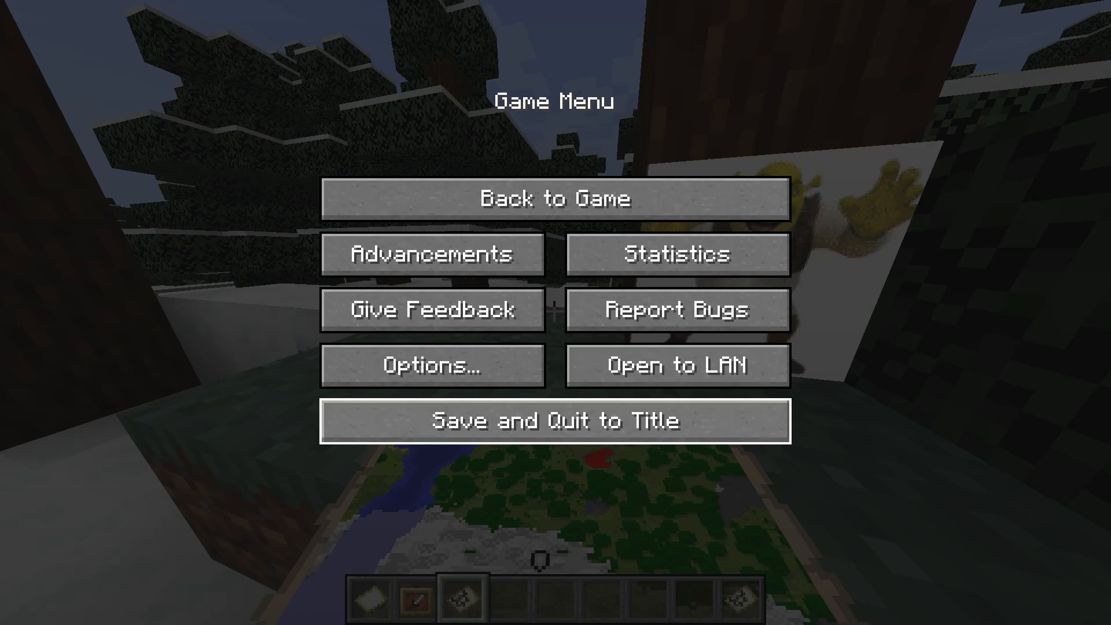
# Save and quit to title, then browse %appdata% to the Amogum world in .minecraft saves
pyautogui.click(555, 419)
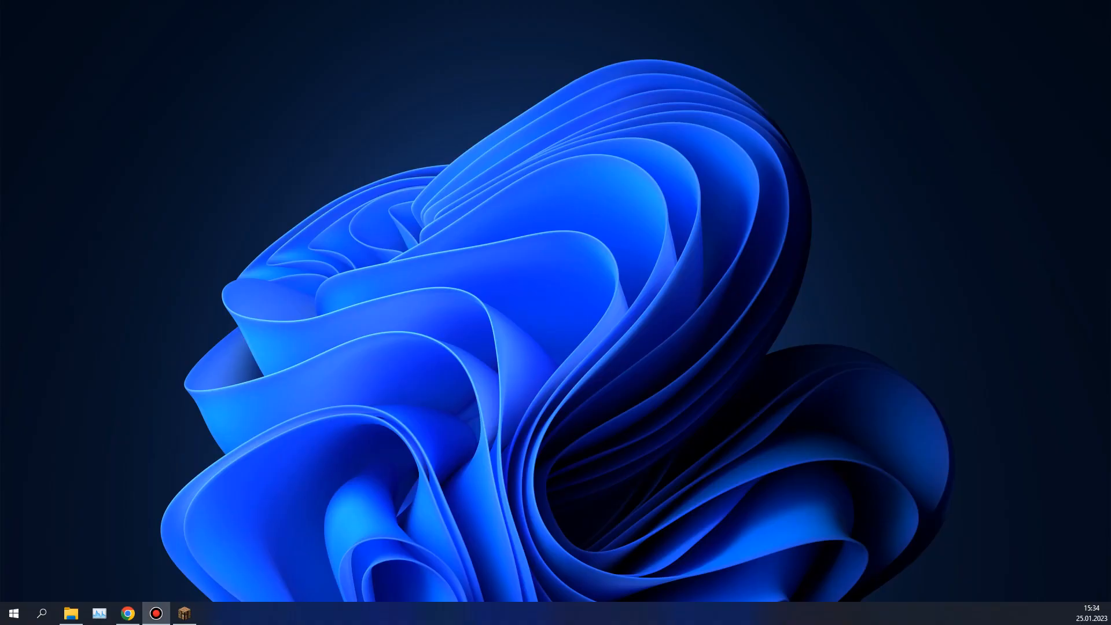
pyautogui.click(42, 614)
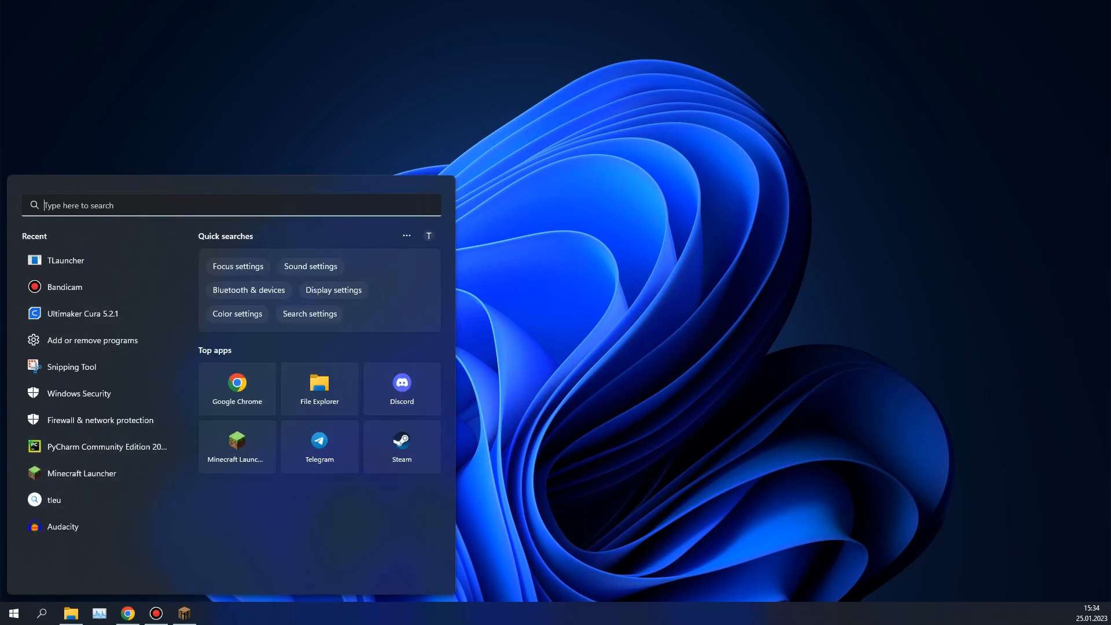
pyautogui.write('%%')
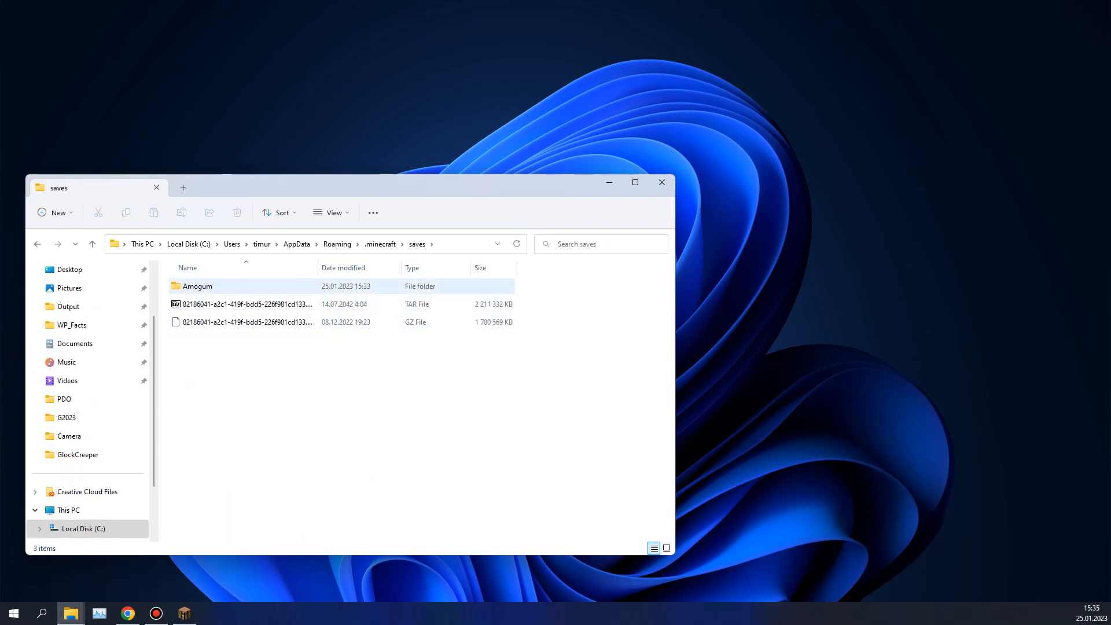
pyautogui.doubleClick(197, 286)
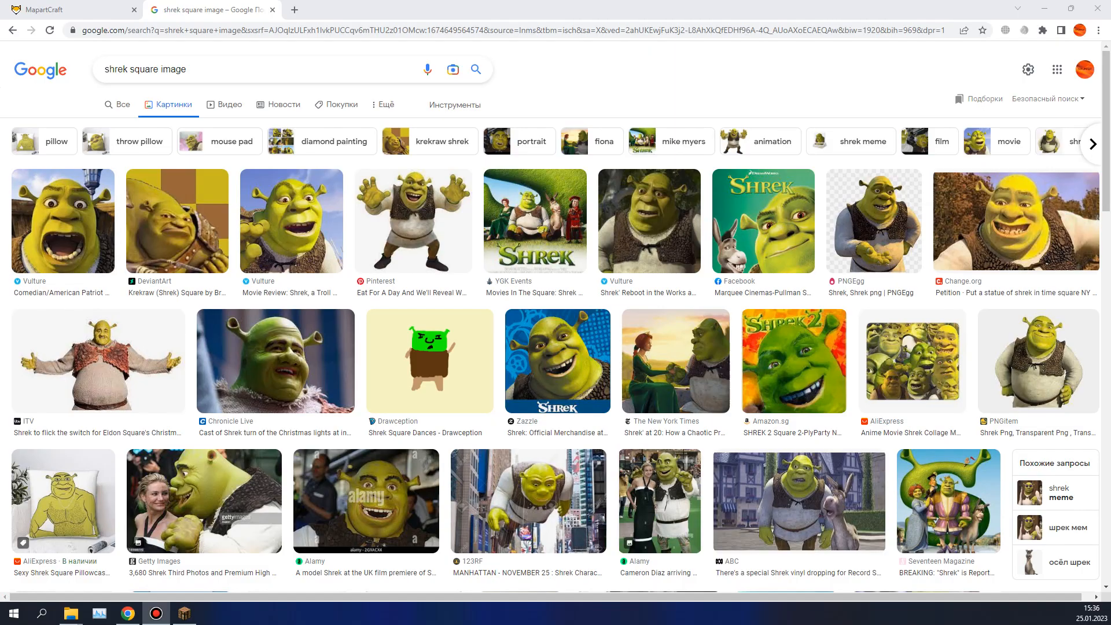
# Save the Krekraw square Shrek image and return to the MapartCraft page
pyautogui.click(177, 220)
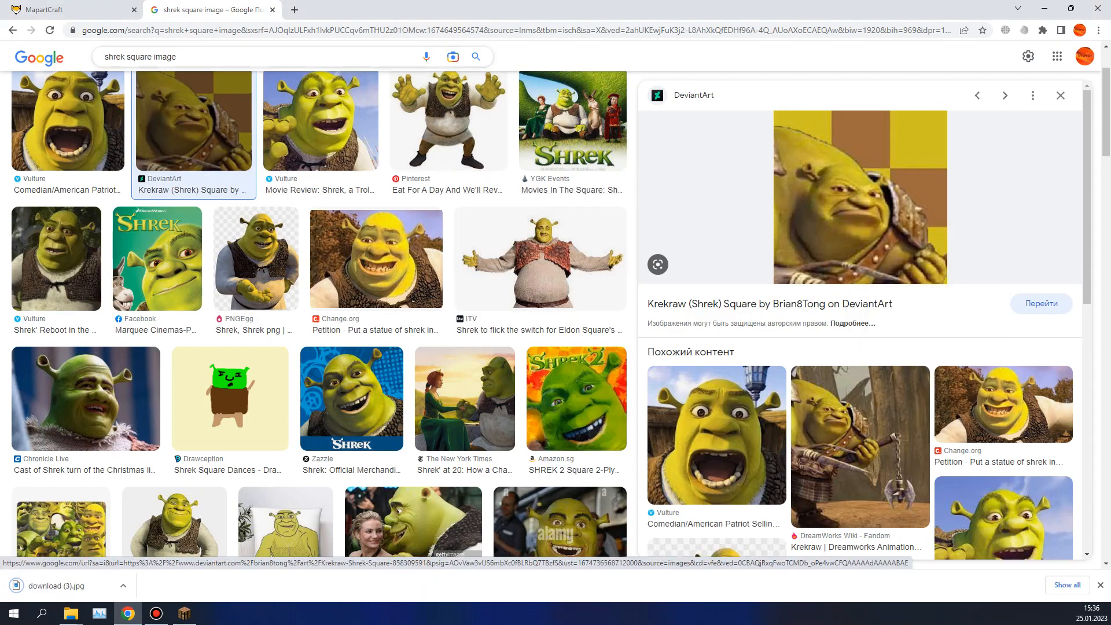
pyautogui.click(63, 9)
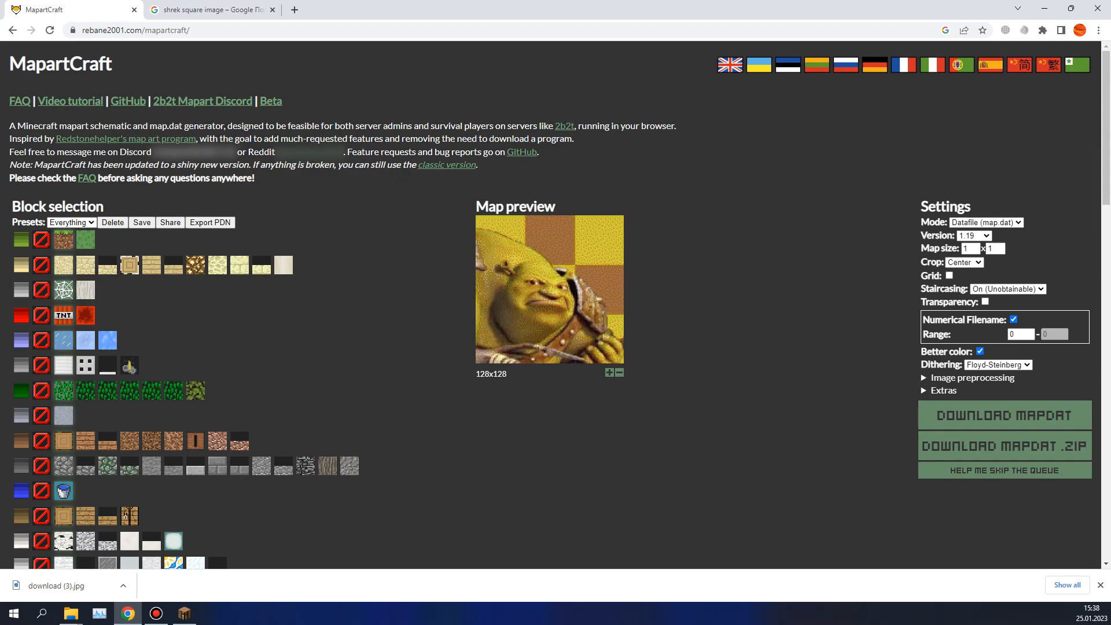
# Set output mode to Datafile (map.dat) for 1.19 with Center cropping
pyautogui.click(986, 222)
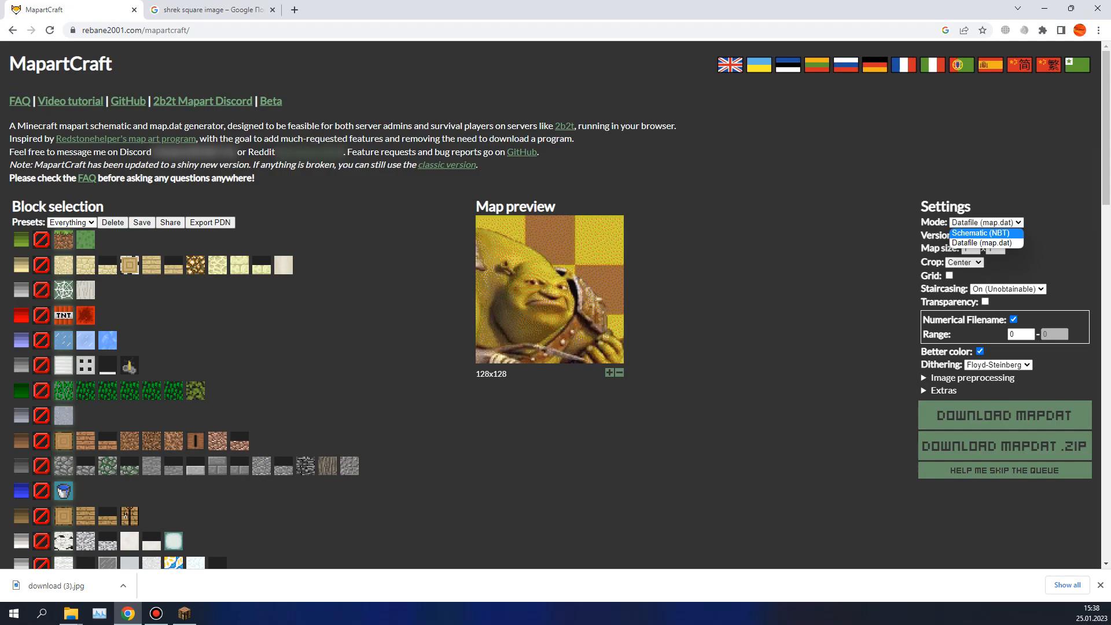
pyautogui.click(980, 242)
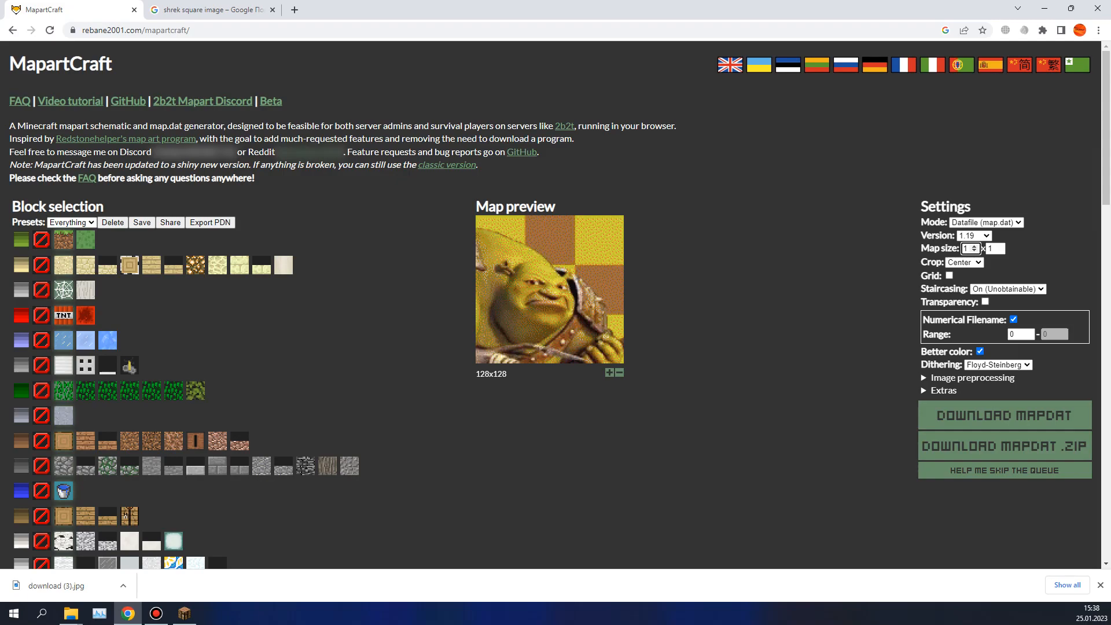
pyautogui.click(963, 262)
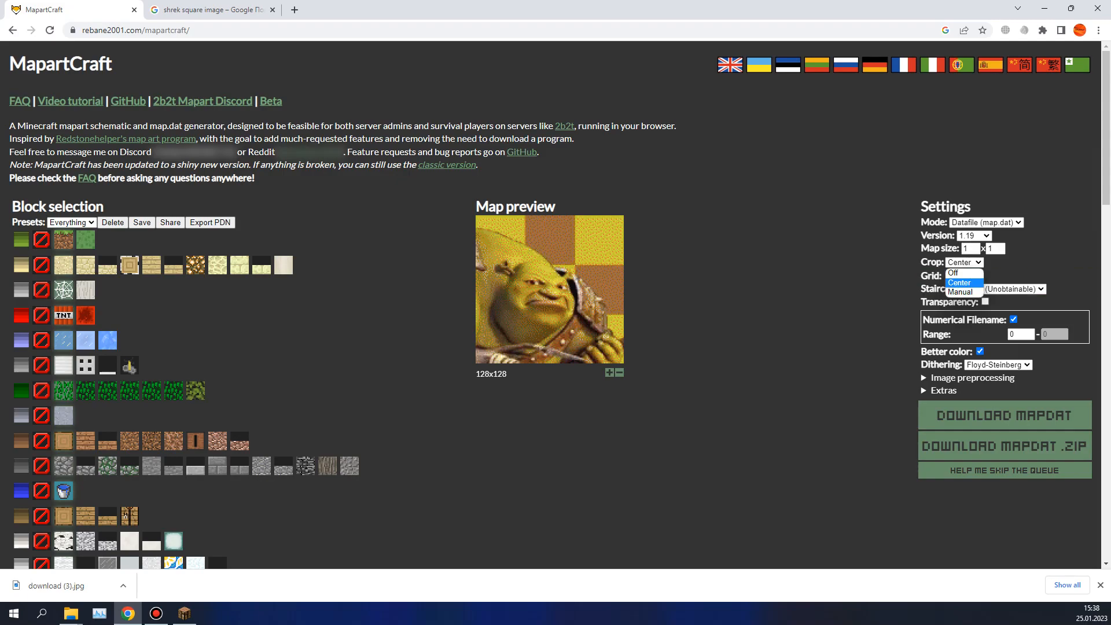
pyautogui.click(964, 273)
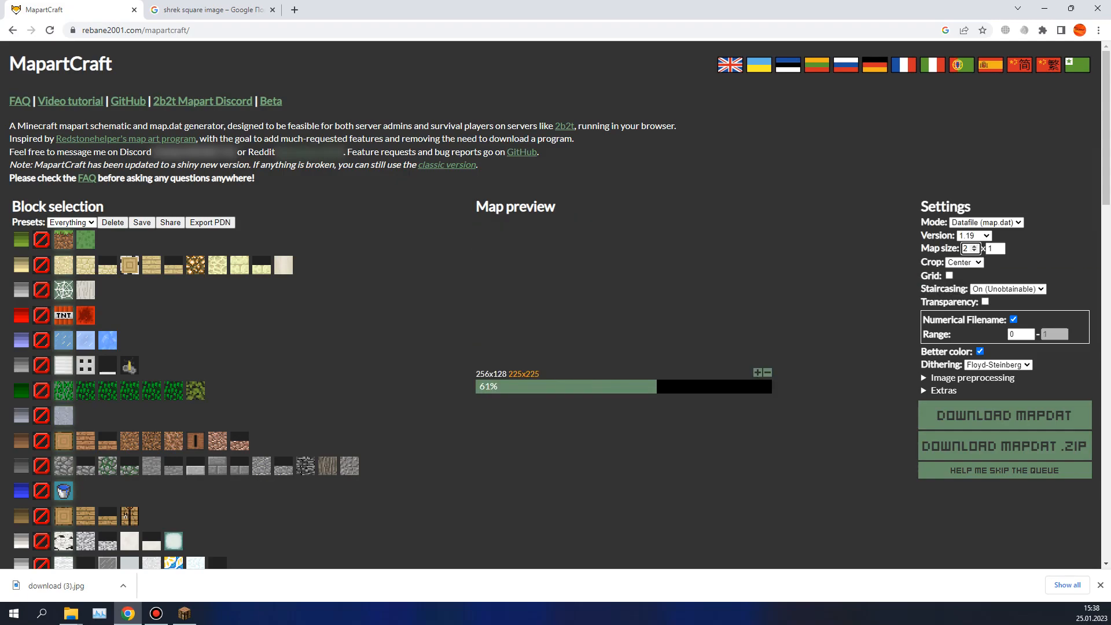
# Show the grid, keep staircasing On (Unobtainable) and start the filename range at 4
pyautogui.click(947, 275)
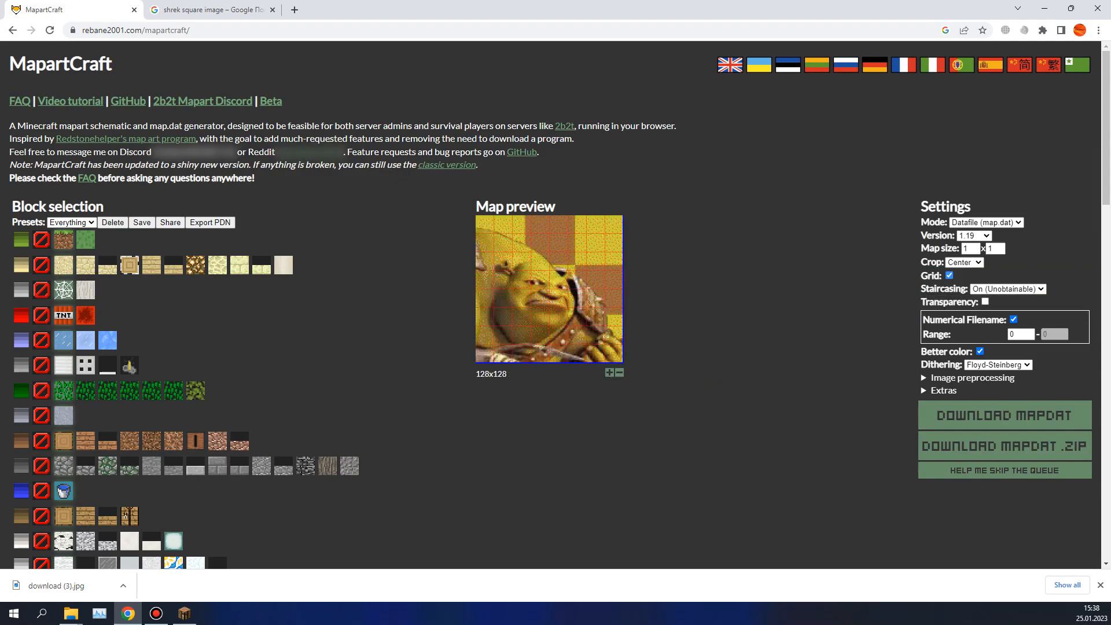
pyautogui.click(1006, 288)
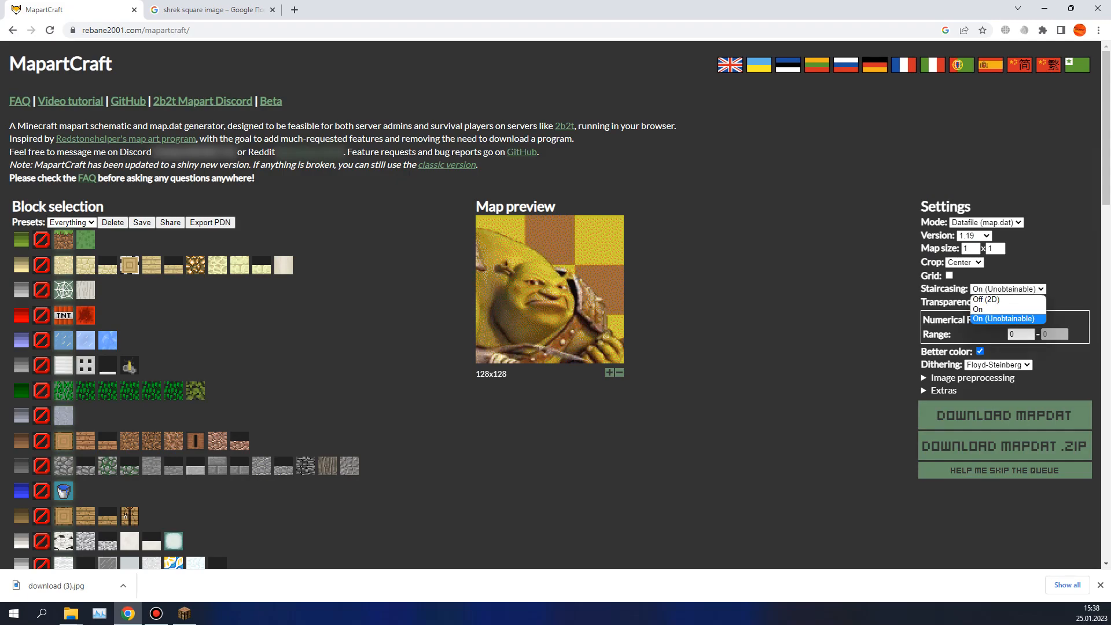
pyautogui.click(1007, 319)
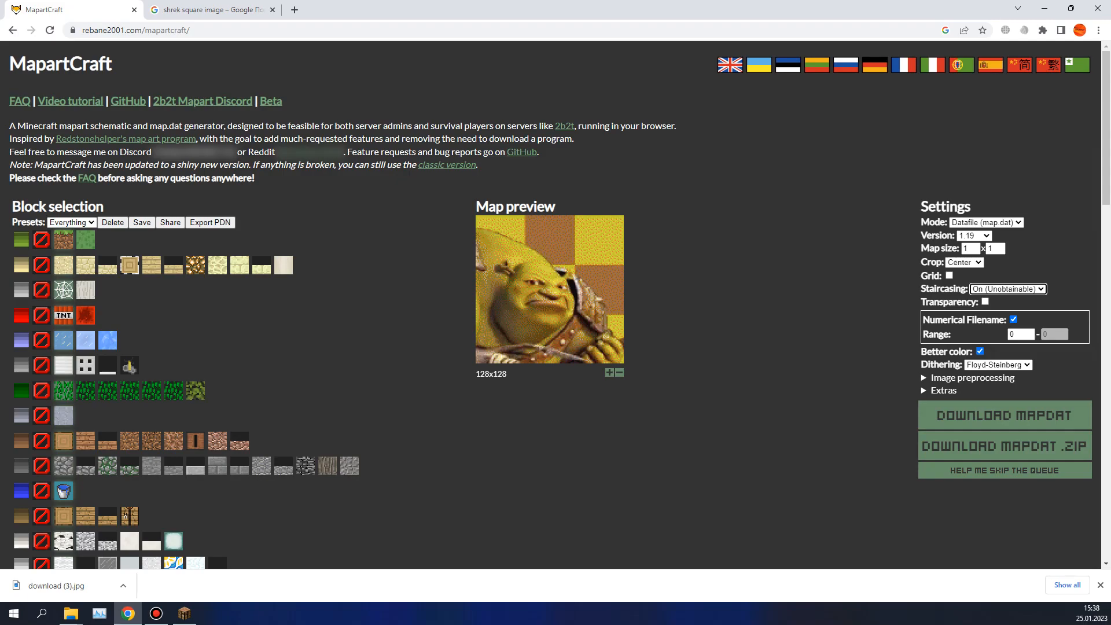
pyautogui.click(1018, 333)
pyautogui.write('4')
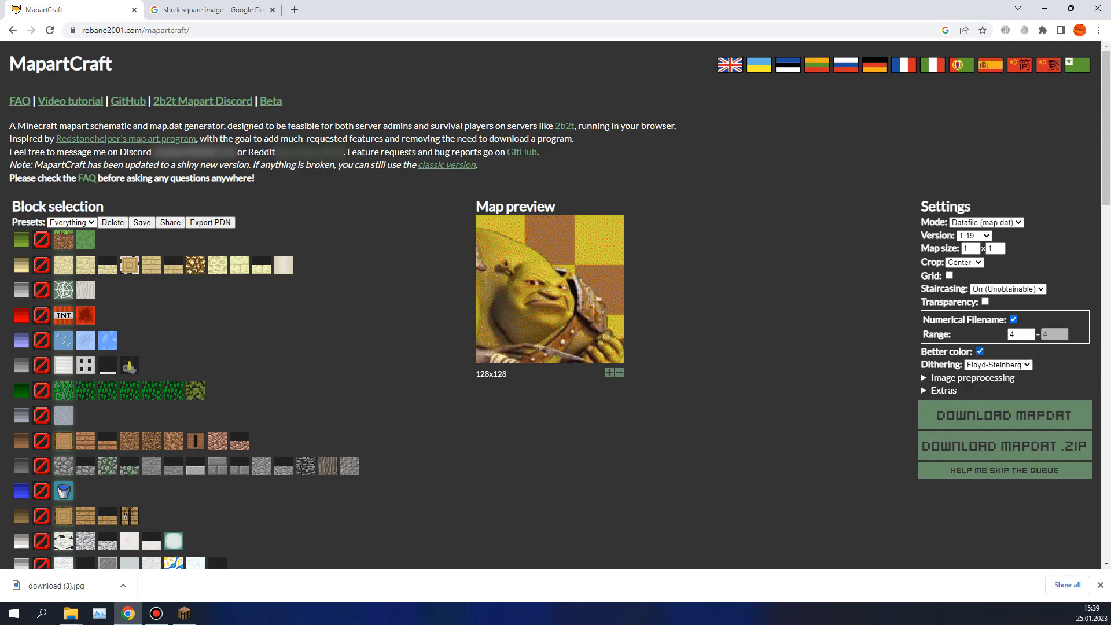
# Set dithering to None and enable image preprocessing with brightness at 100
pyautogui.click(996, 364)
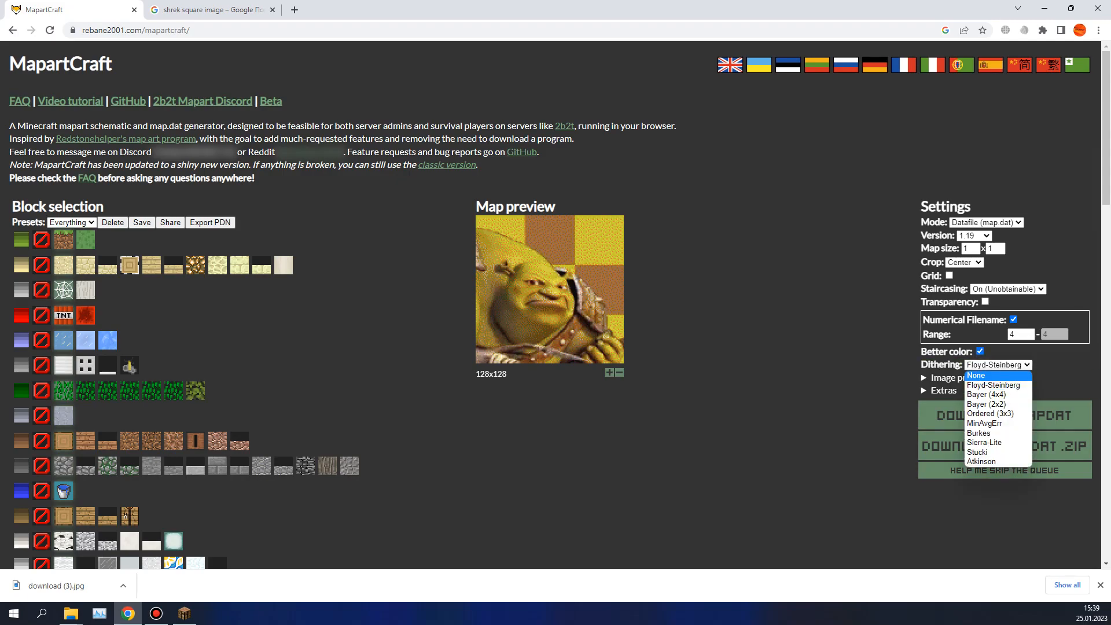
pyautogui.click(975, 375)
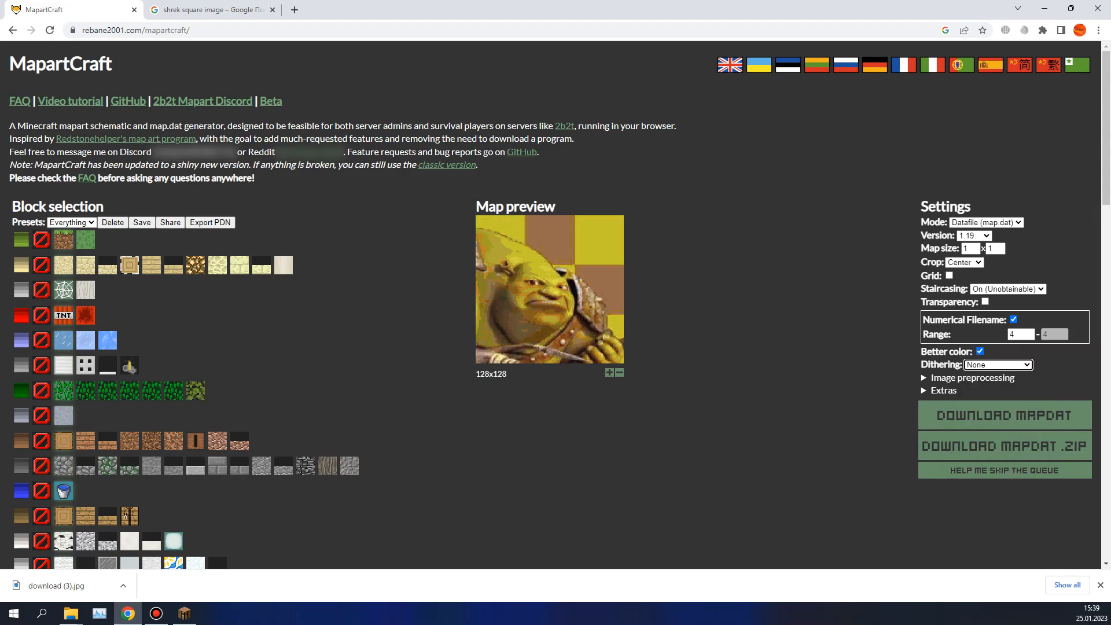
pyautogui.click(972, 377)
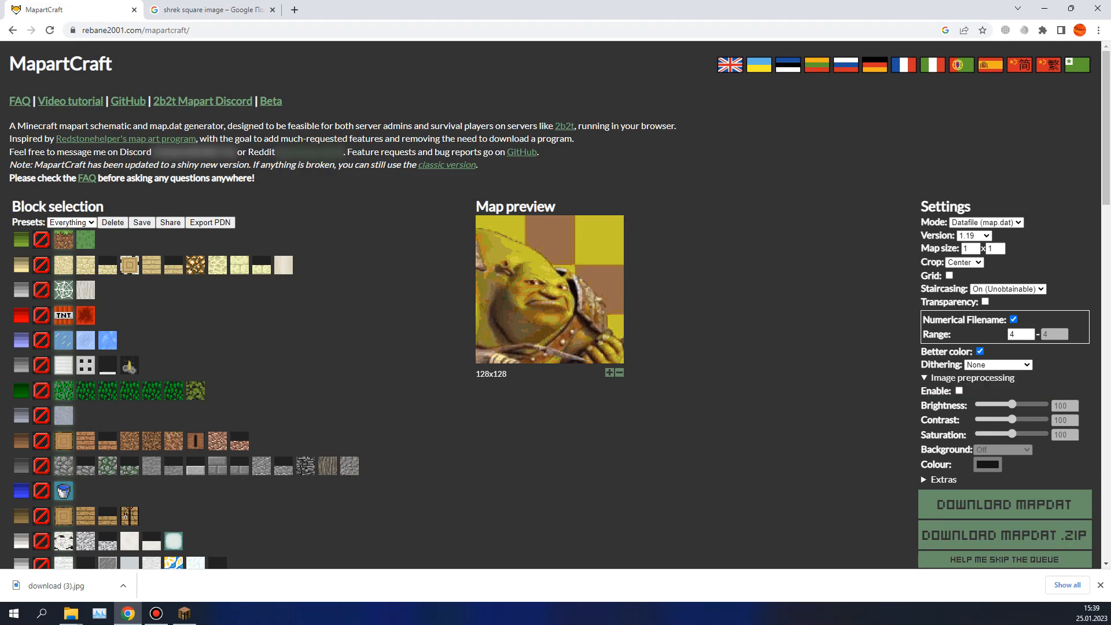
pyautogui.click(960, 391)
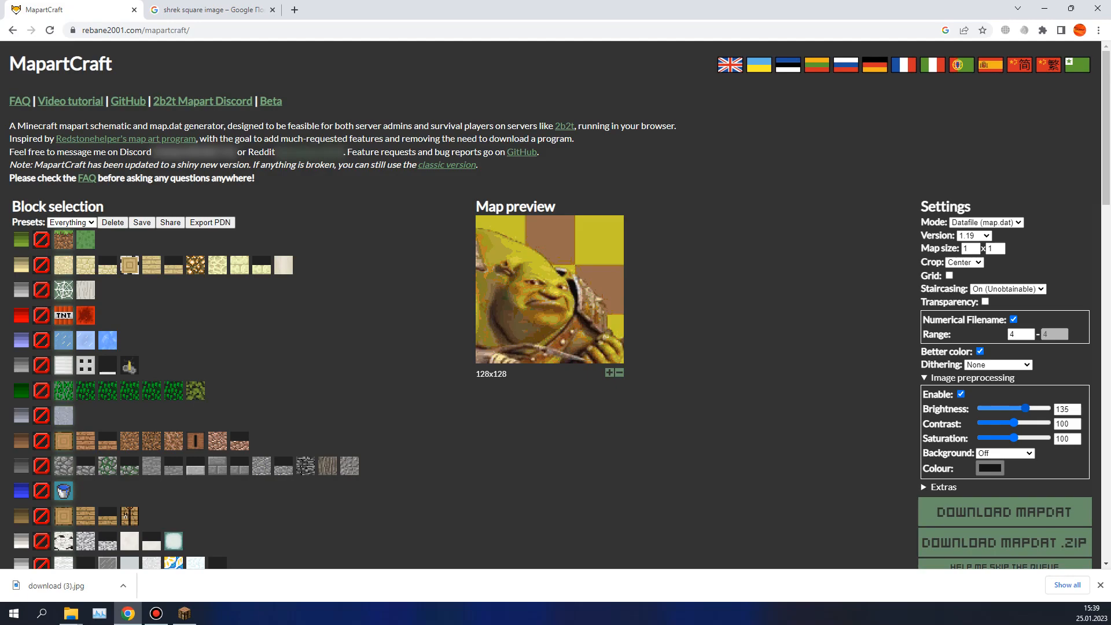
pyautogui.moveTo(1024, 408); pyautogui.dragTo(1051, 409)
pyautogui.write('100')
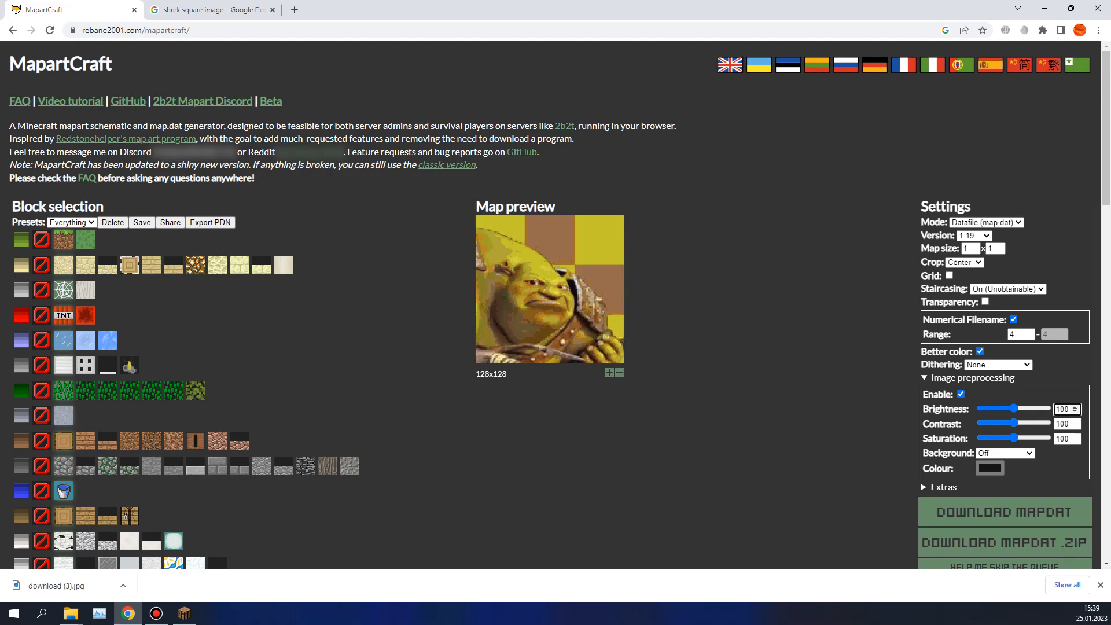
pyautogui.click(960, 394)
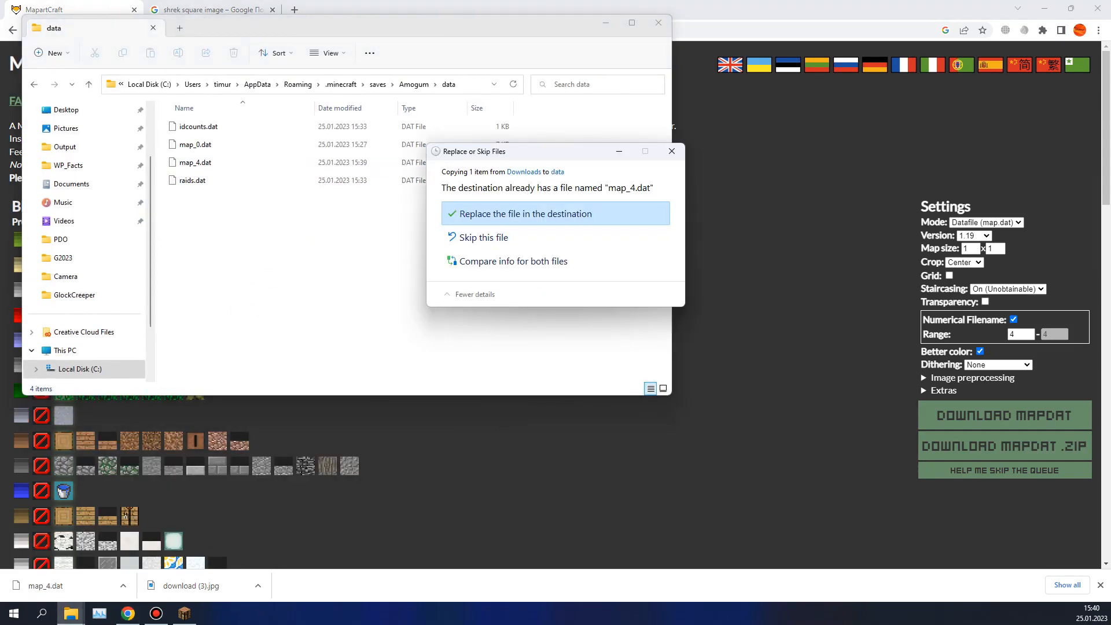
# Replace the old map_4.dat in Amogum's data folder and return to Minecraft
pyautogui.click(525, 213)
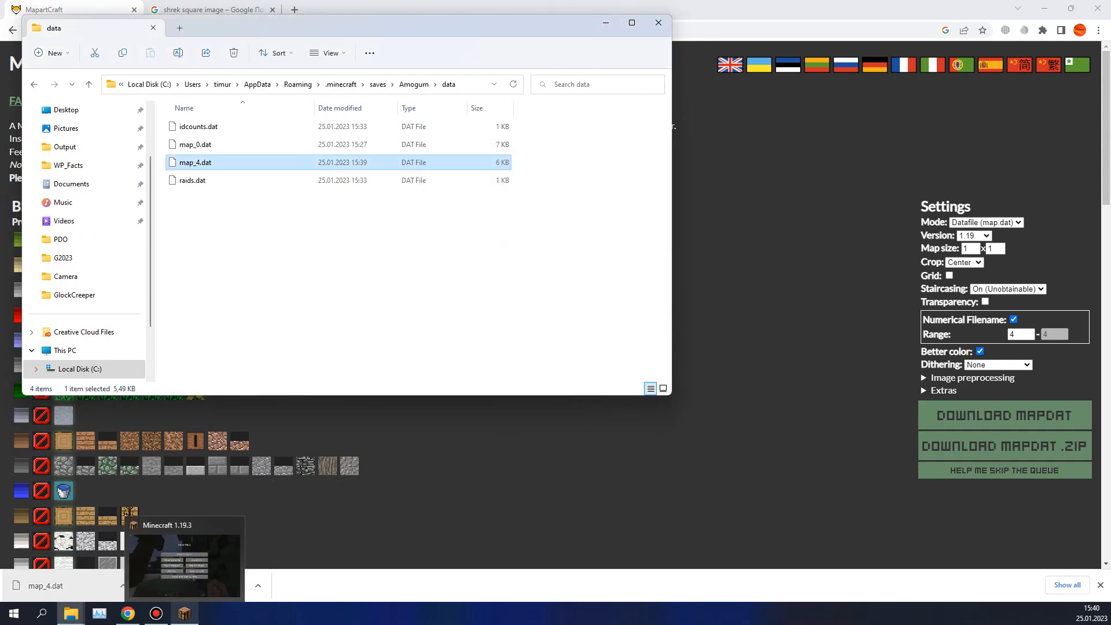
pyautogui.click(183, 560)
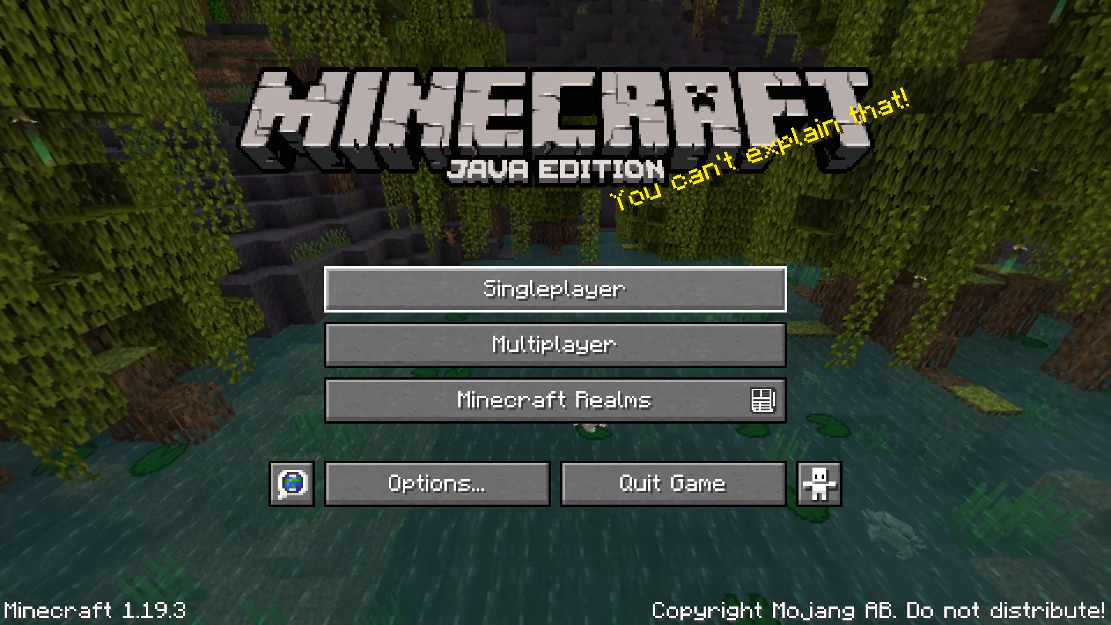
# Load the Amogum world from the Singleplayer list
pyautogui.click(555, 288)
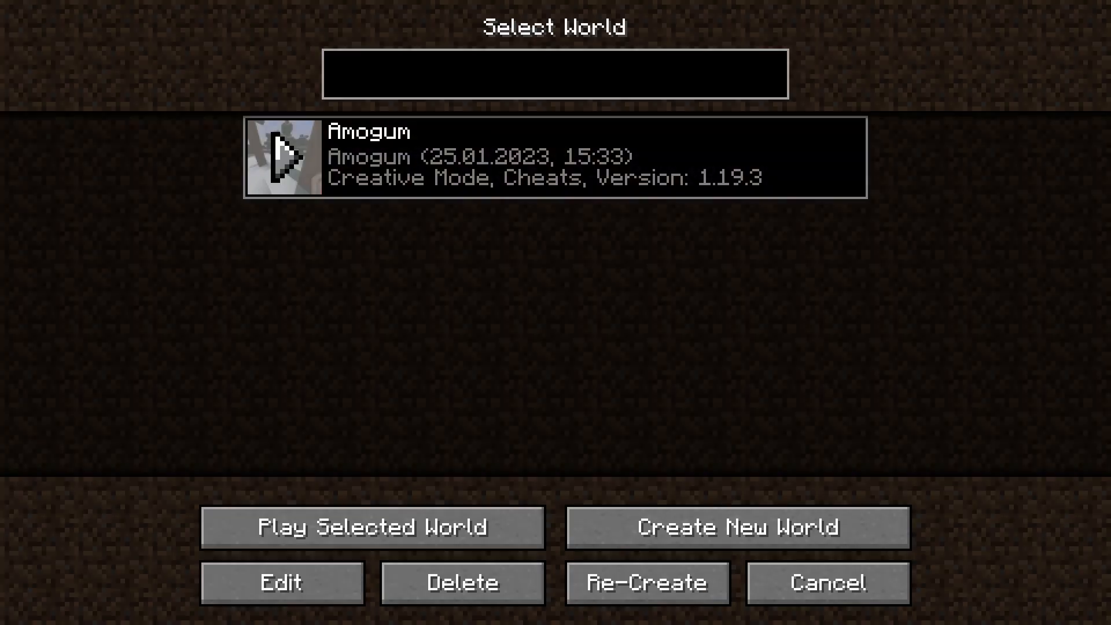
pyautogui.click(371, 526)
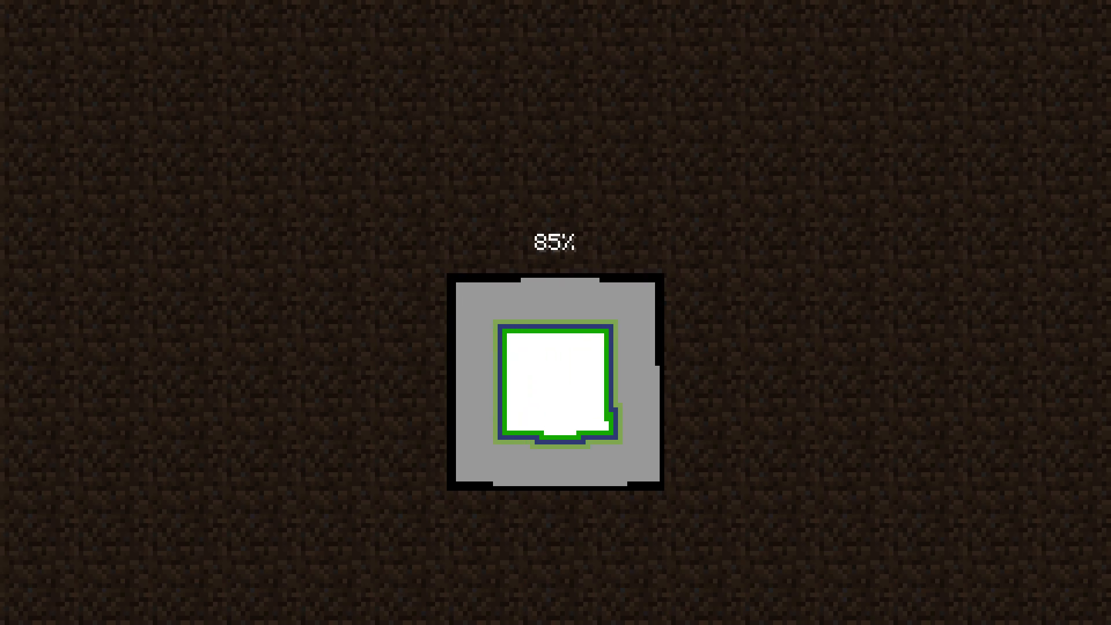